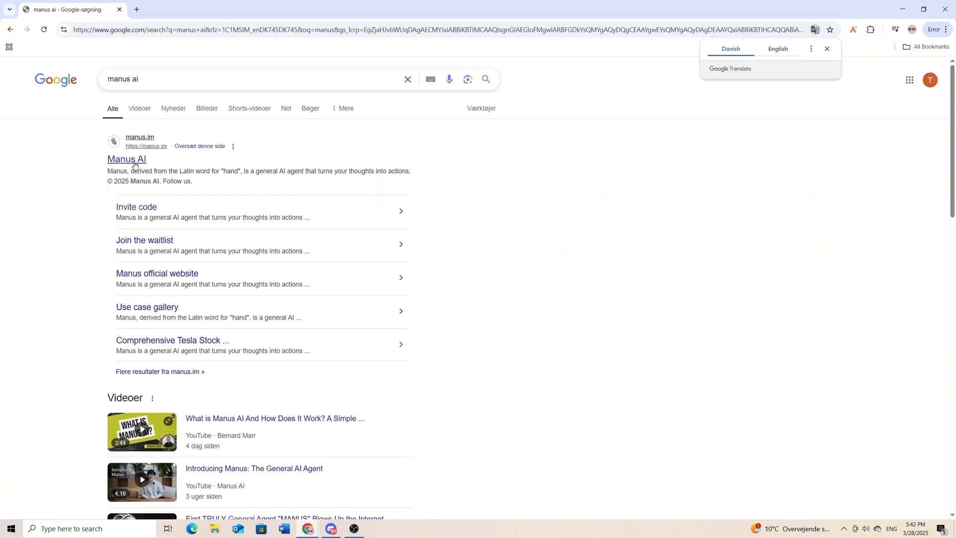
# Open the official Manus site, manus.im, from the 'manus ai' Google results
pyautogui.click(126, 159)
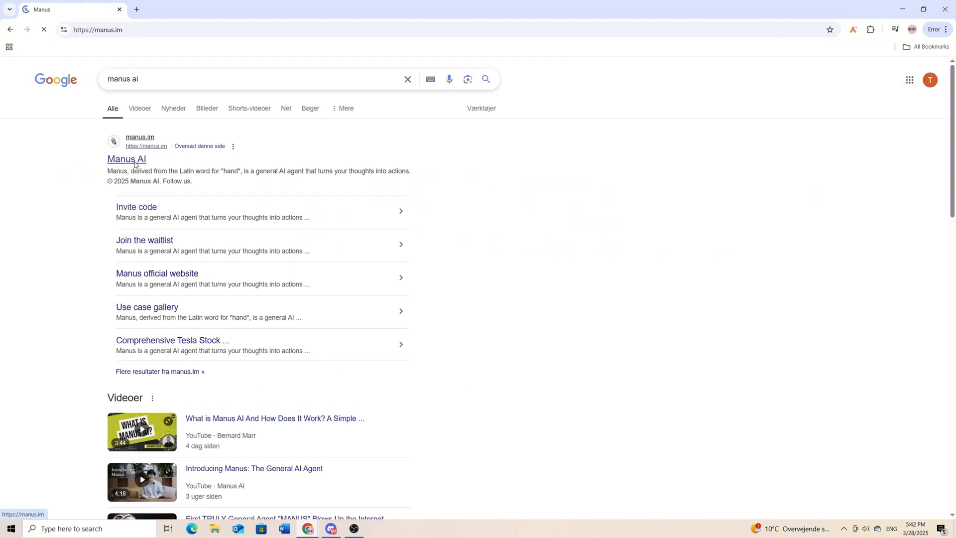
pyautogui.click(126, 159)
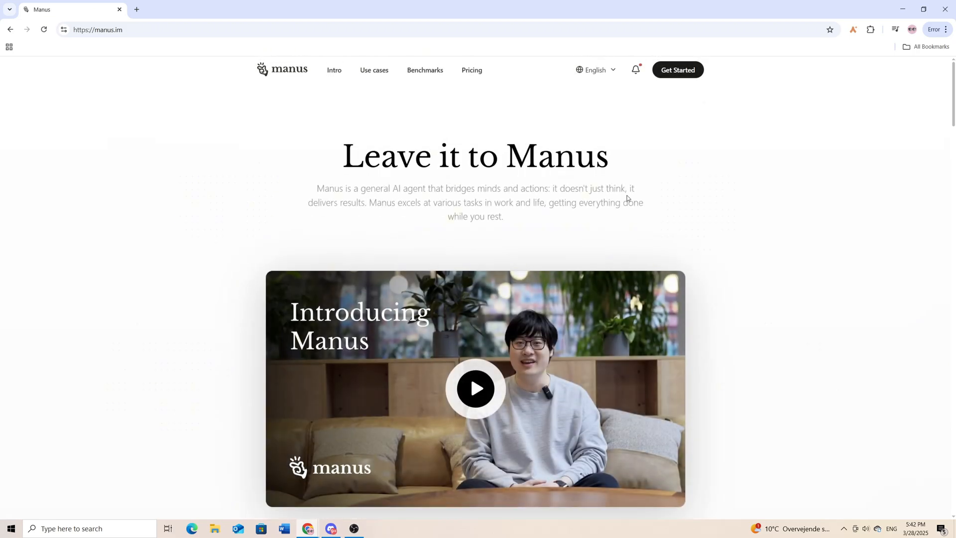
pyautogui.moveTo(681, 75)
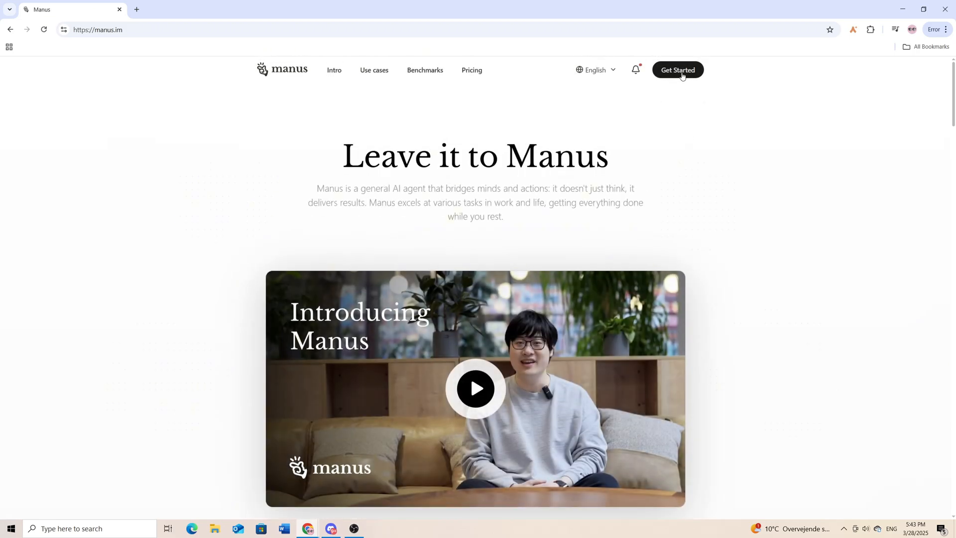
# Choose Get Started, then Join the waitlist to reach the invitation form
pyautogui.click(678, 70)
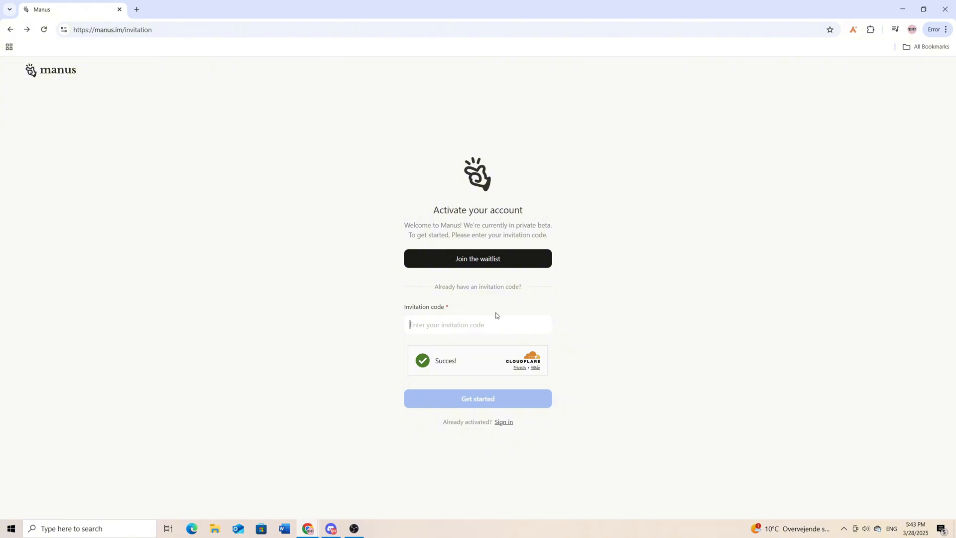
pyautogui.moveTo(519, 262)
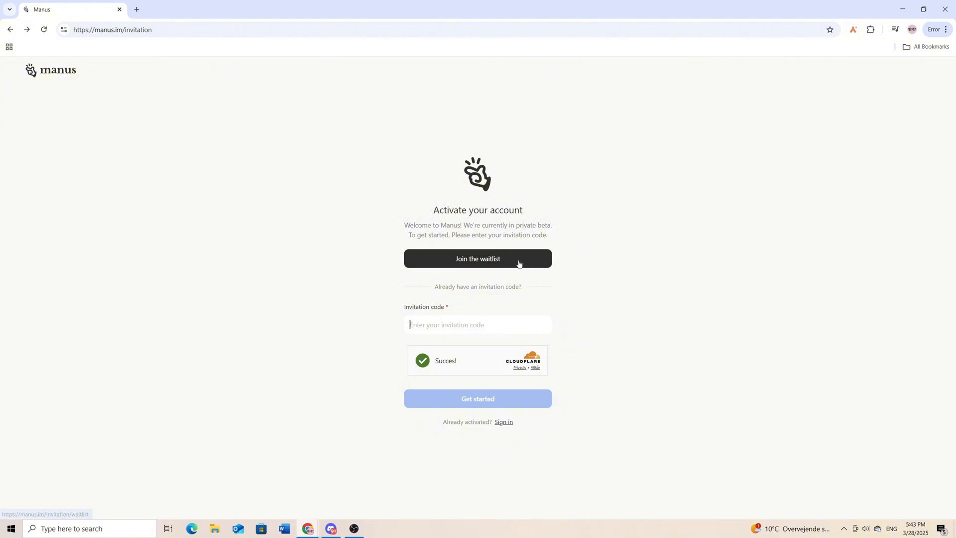
pyautogui.click(477, 259)
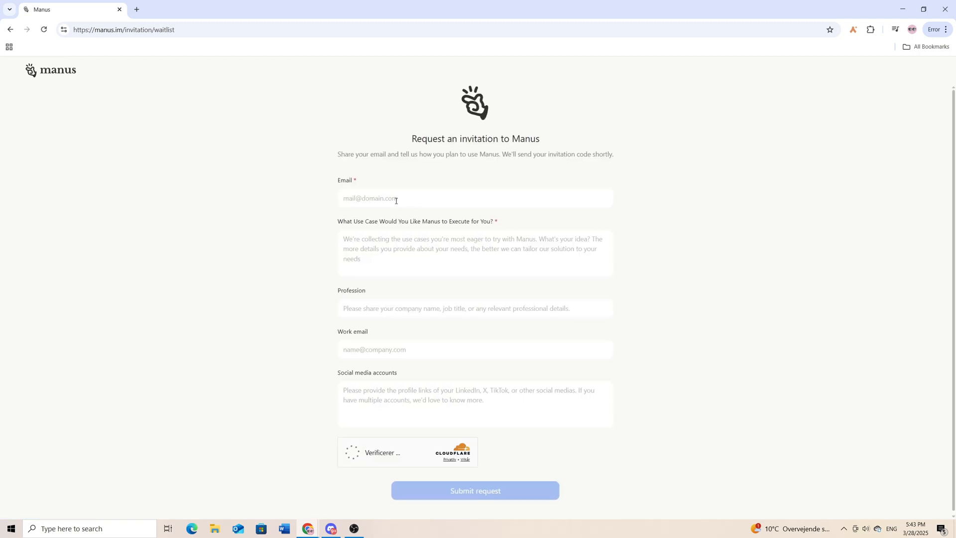
# Enter the email and write a use case about a new startup and showcasing on a YouTube channel
pyautogui.click(474, 490)
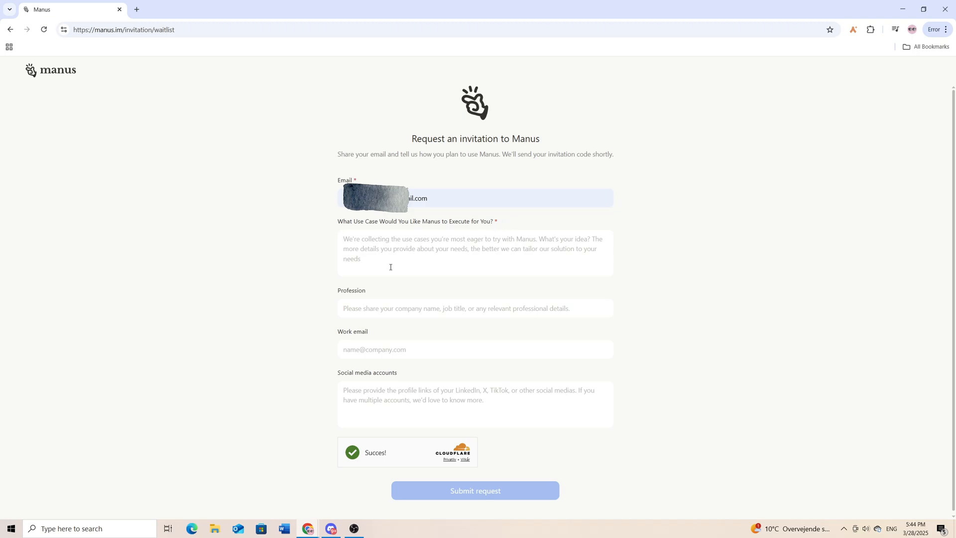
pyautogui.write('I want')
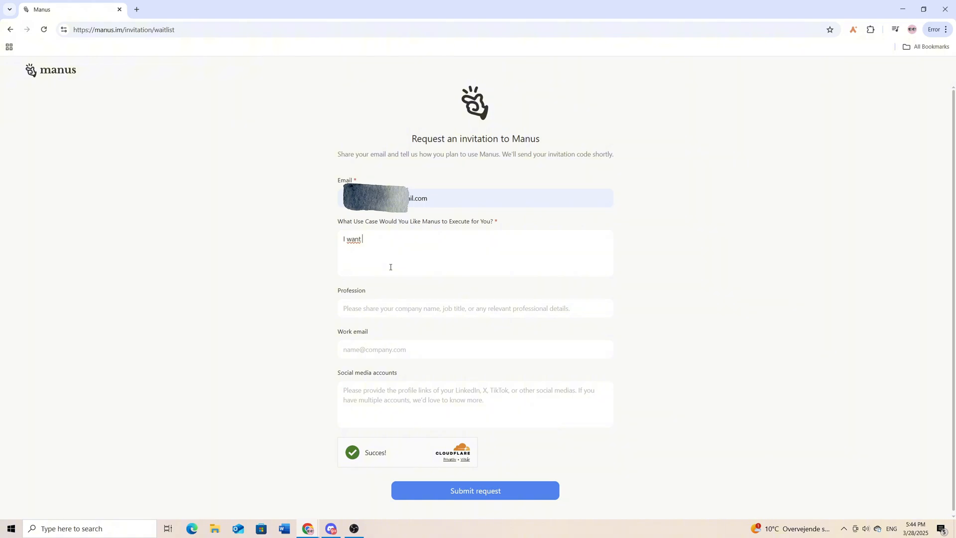
pyautogui.write('to use Manus')
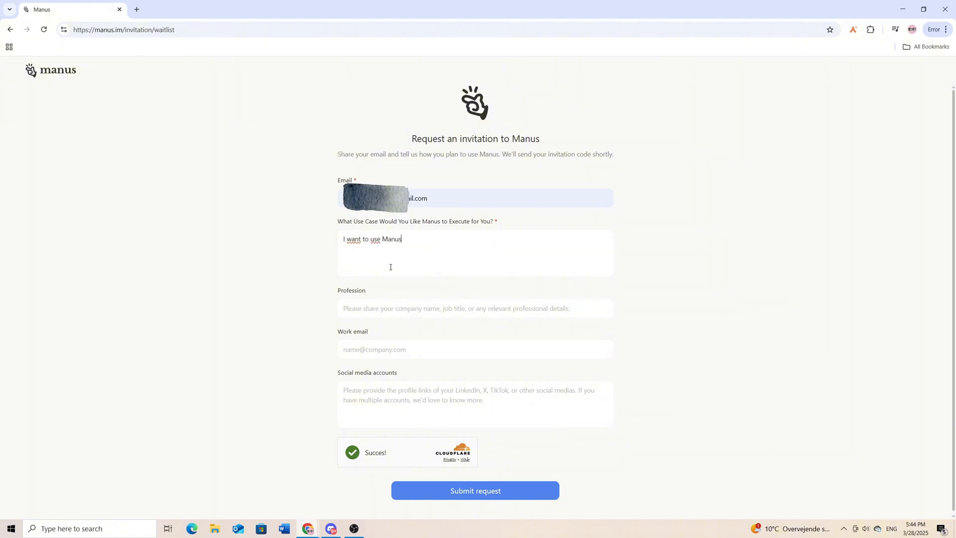
pyautogui.write('AI fot')
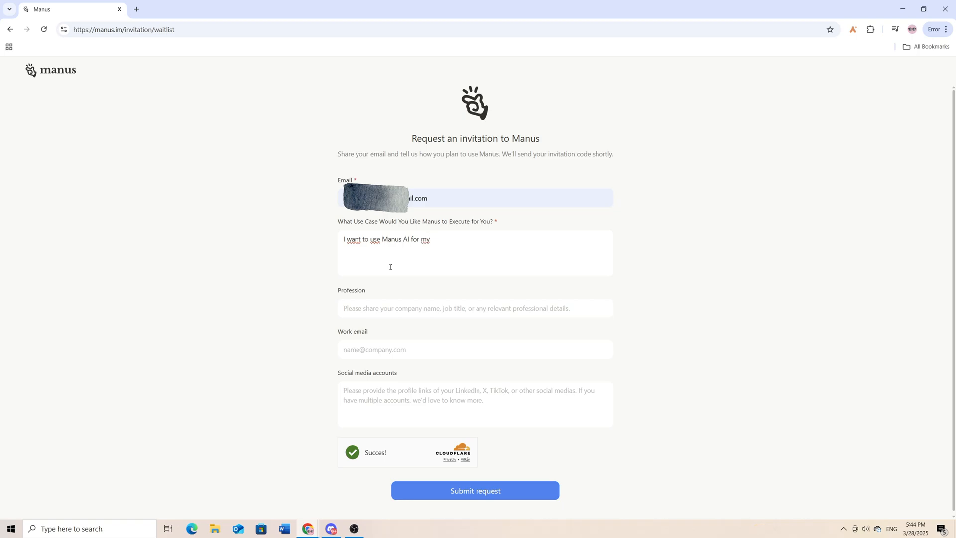
pyautogui.write('new start')
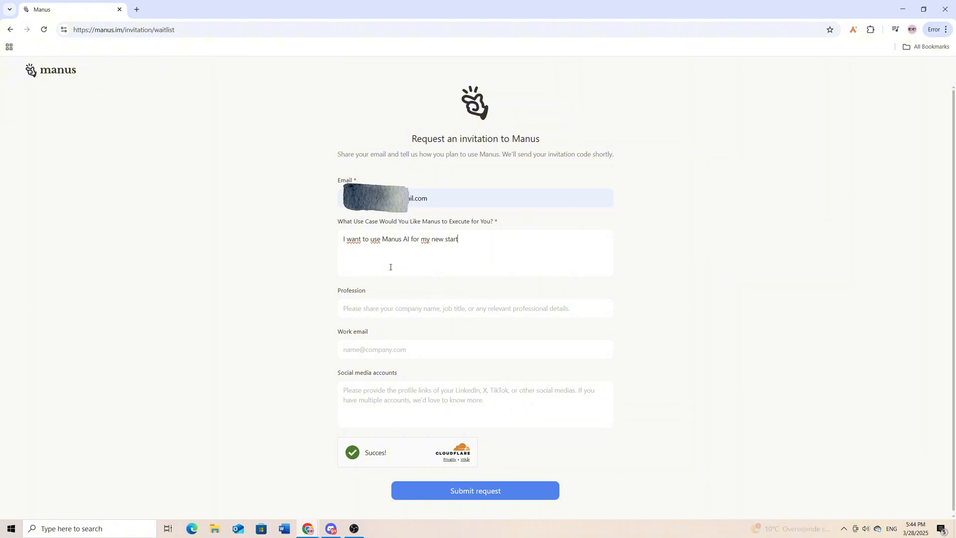
pyautogui.write('up and s')
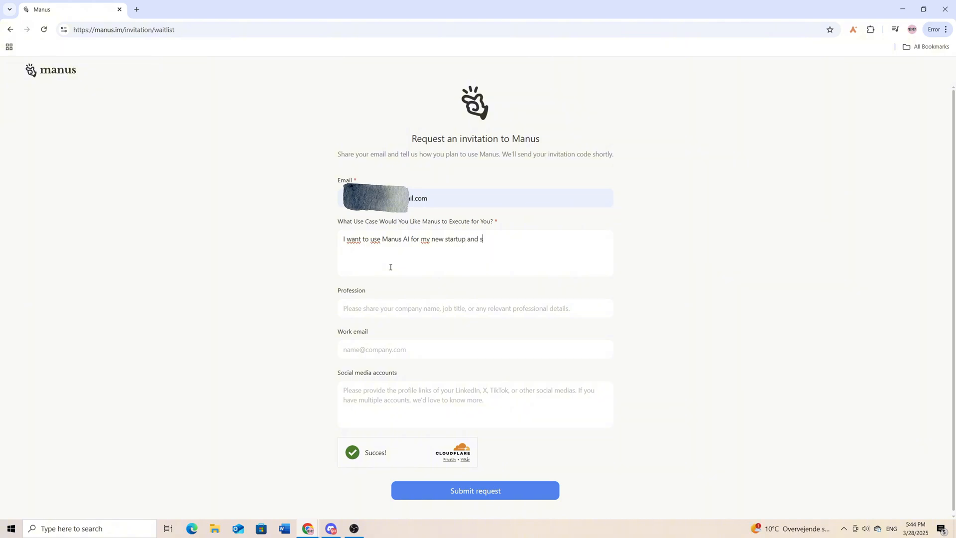
pyautogui.write('howcase the tool on my youtube cahnne')
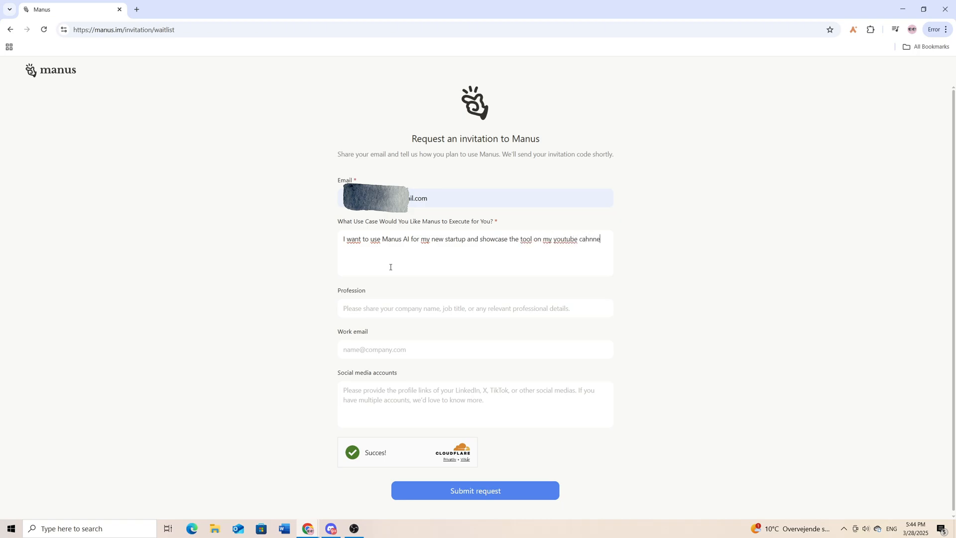
pyautogui.write('channel.')
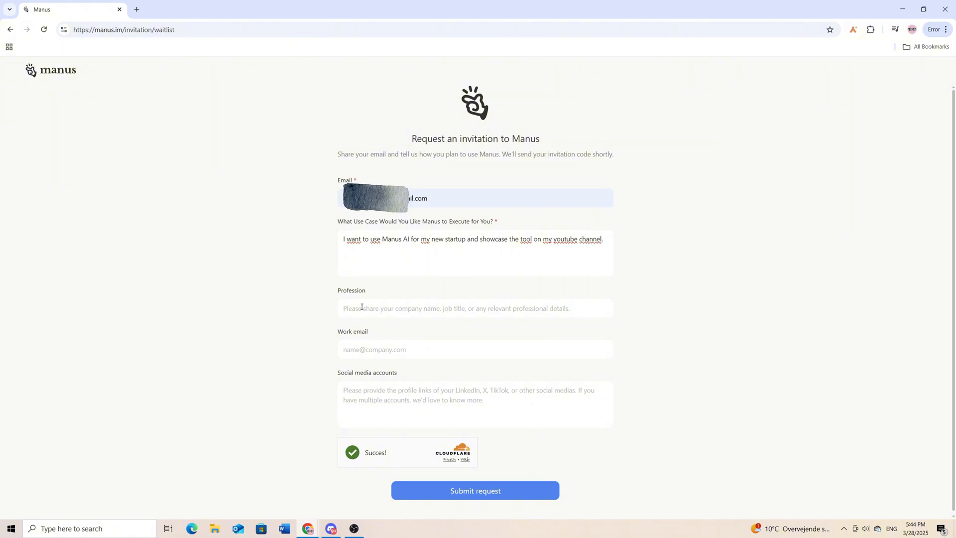
pyautogui.moveTo(376, 308)
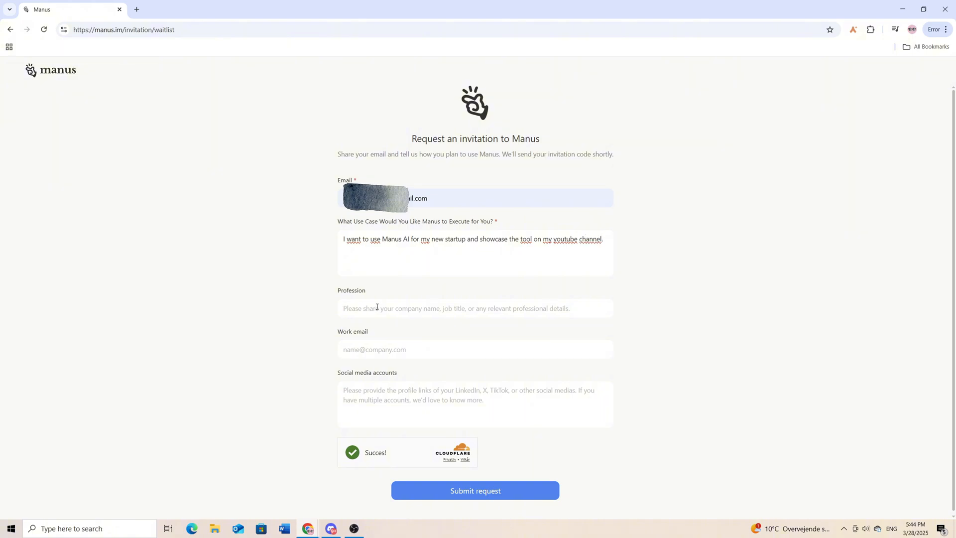
# Enter 'entrepreneur' as profession and fill the work email with the saved address
pyautogui.write('entrepreneur')
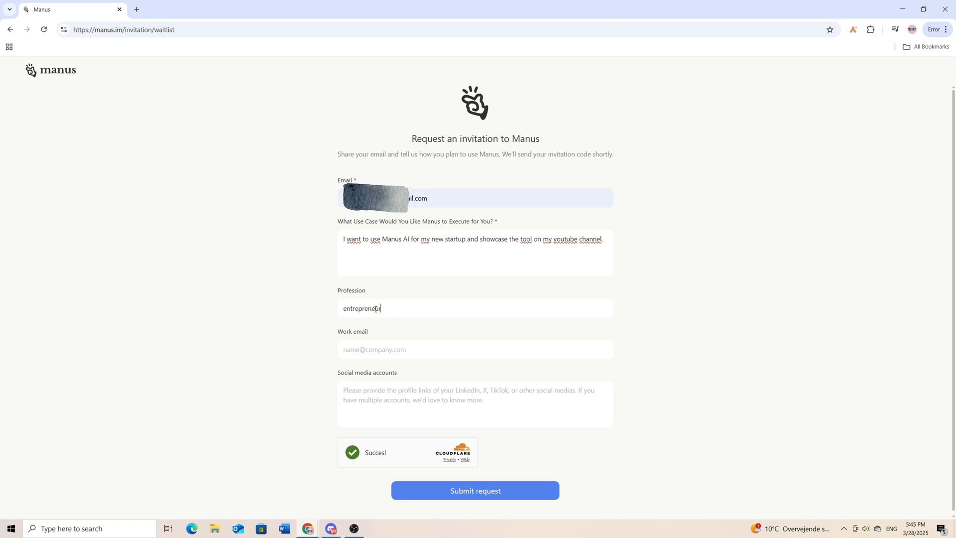
pyautogui.click(474, 350)
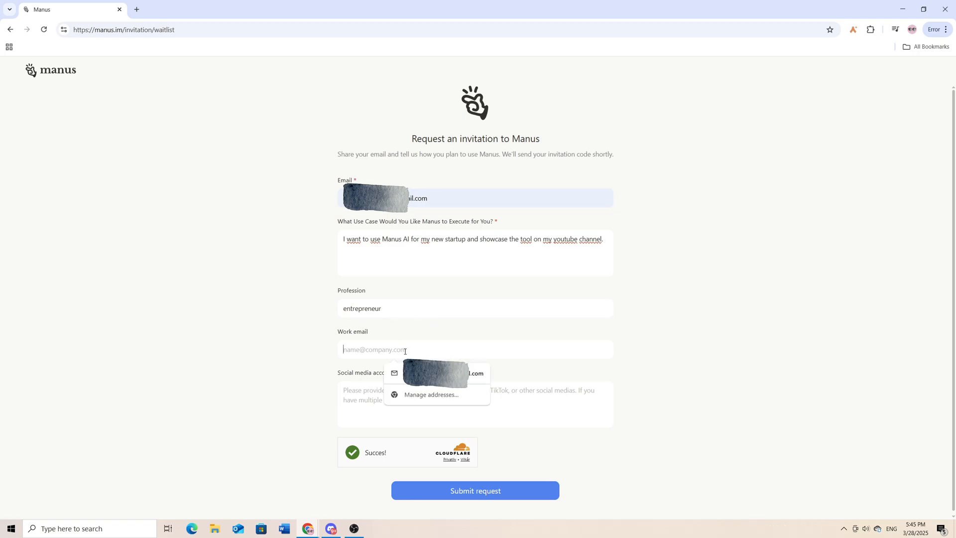
pyautogui.moveTo(415, 349)
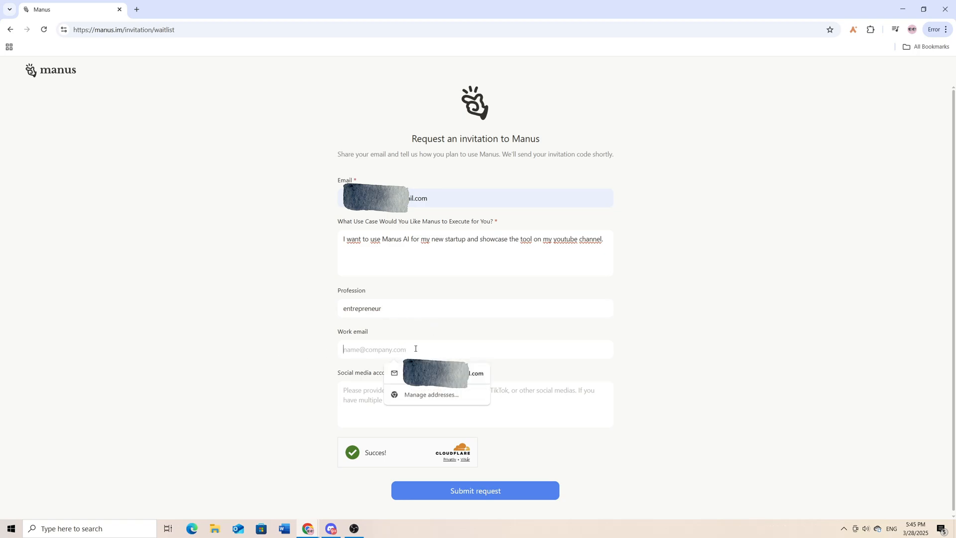
pyautogui.click(436, 373)
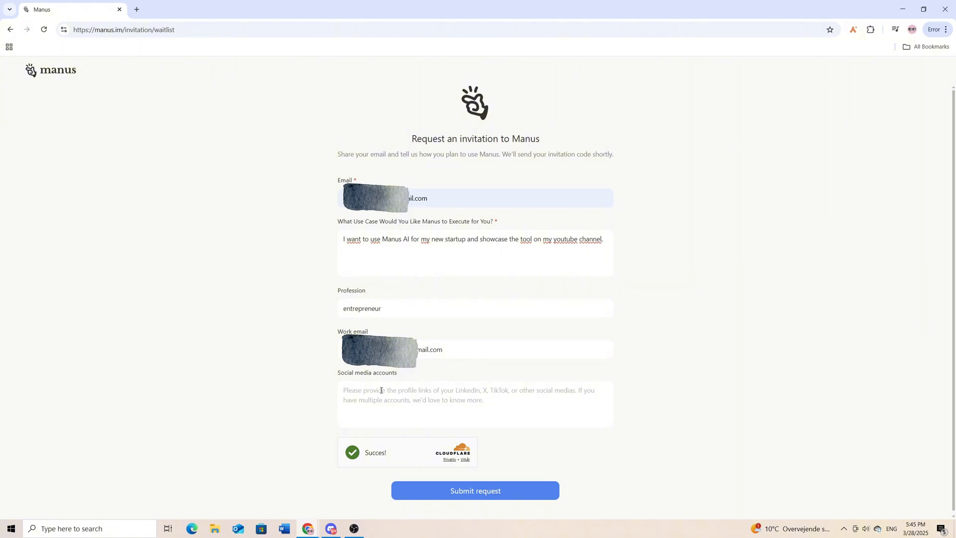
pyautogui.moveTo(542, 238); pyautogui.dragTo(604, 238)
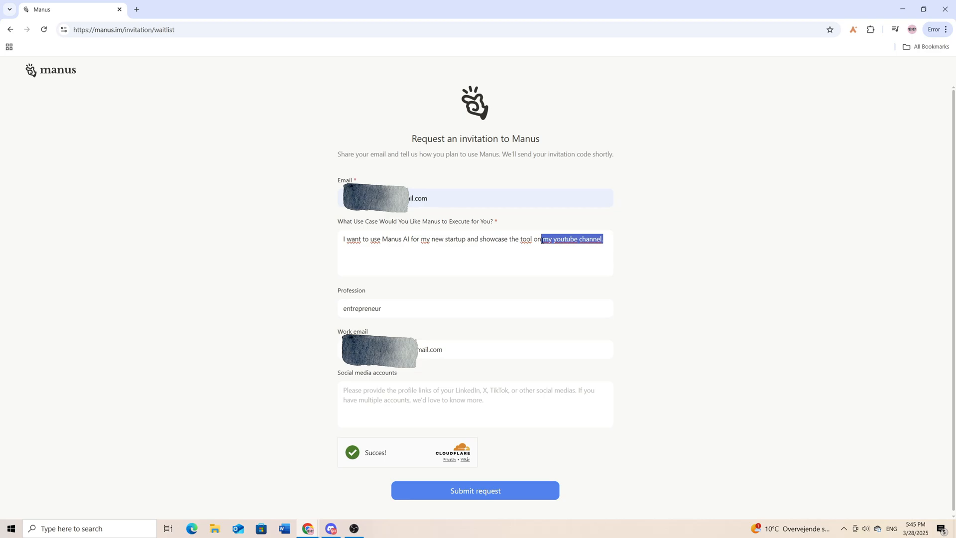
pyautogui.click(391, 402)
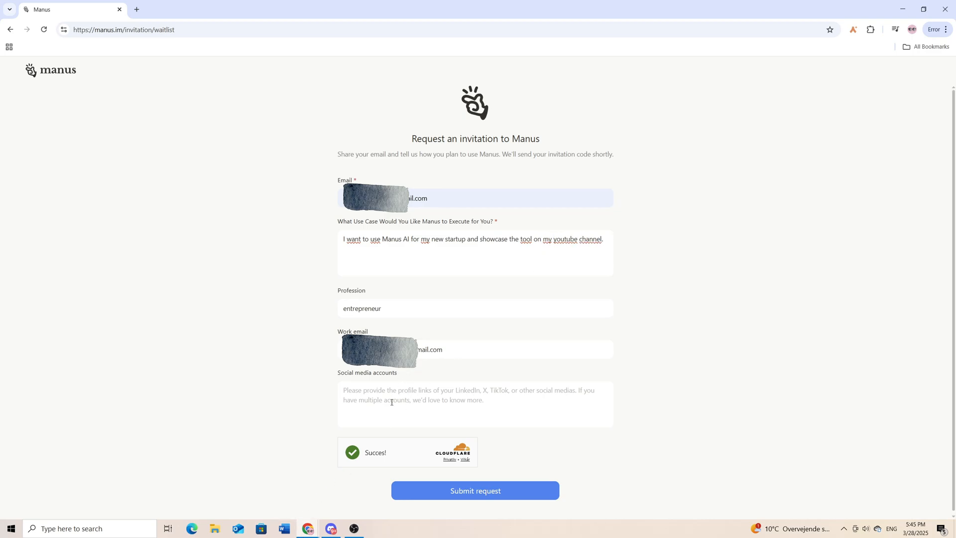
pyautogui.write('https://www.youtube.com/@Daniels.Tutorials')
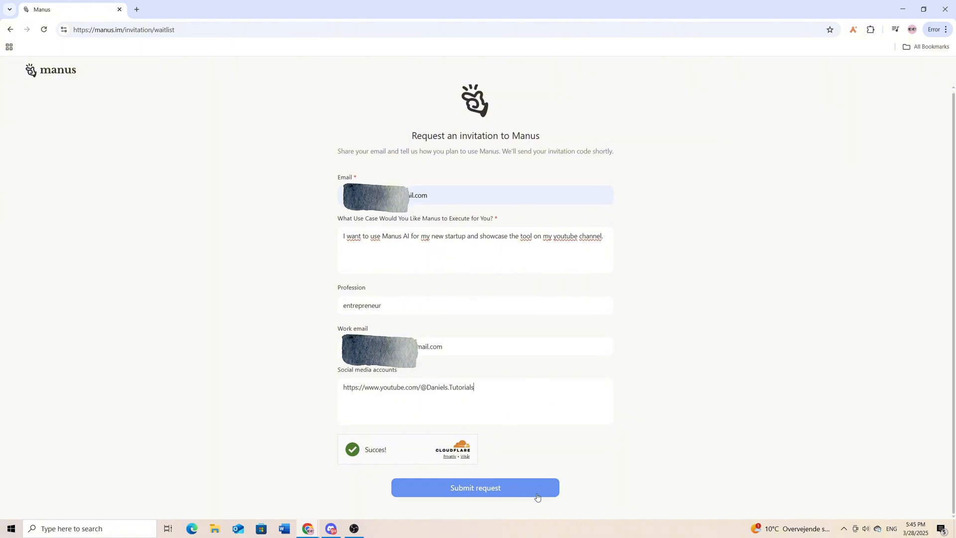
# Submit the waitlist request to reach the thank-you confirmation page
pyautogui.click(475, 487)
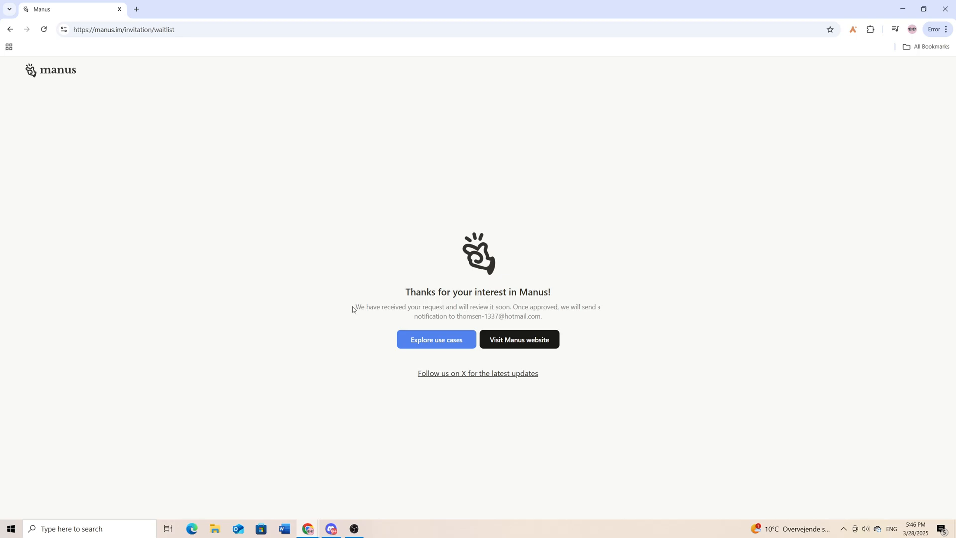
pyautogui.moveTo(390, 298)
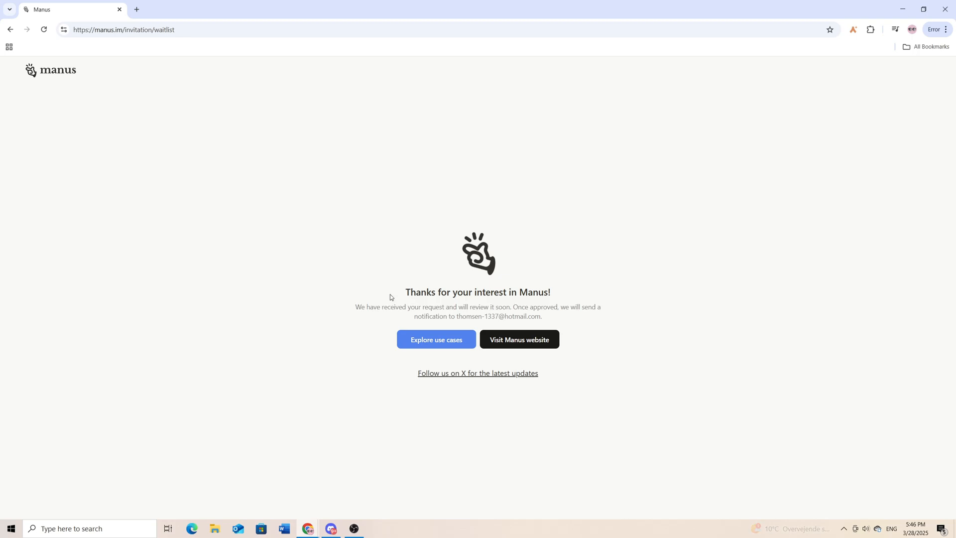
pyautogui.moveTo(548, 318)
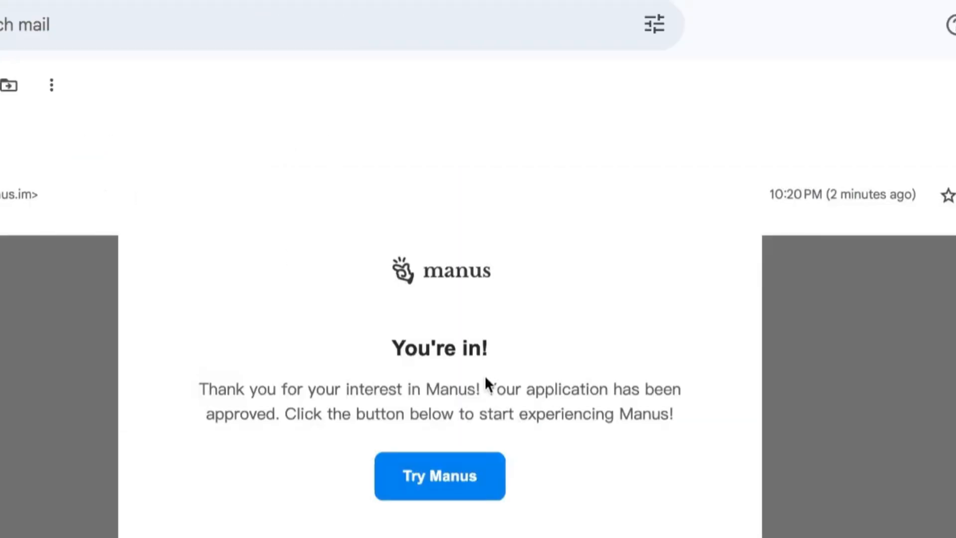
pyautogui.moveTo(372, 326)
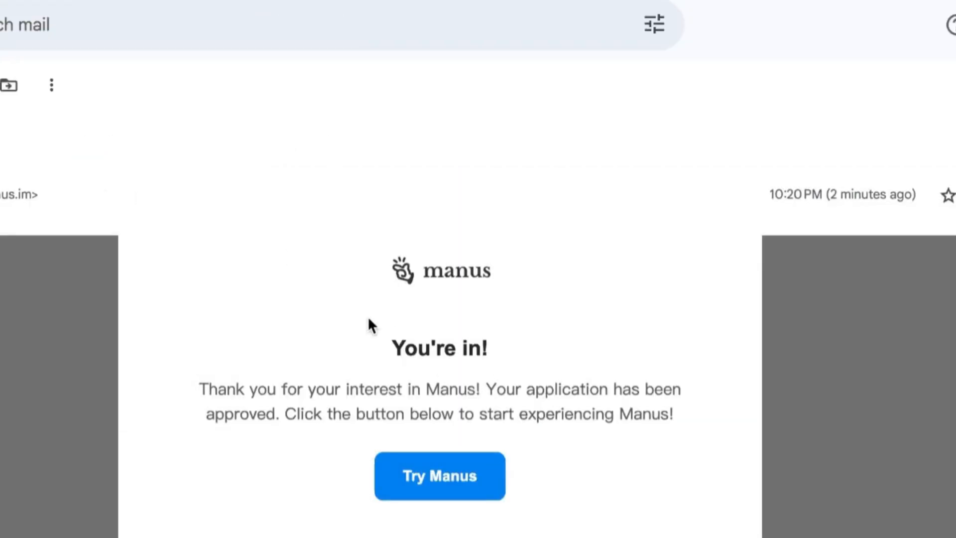
pyautogui.moveTo(487, 388)
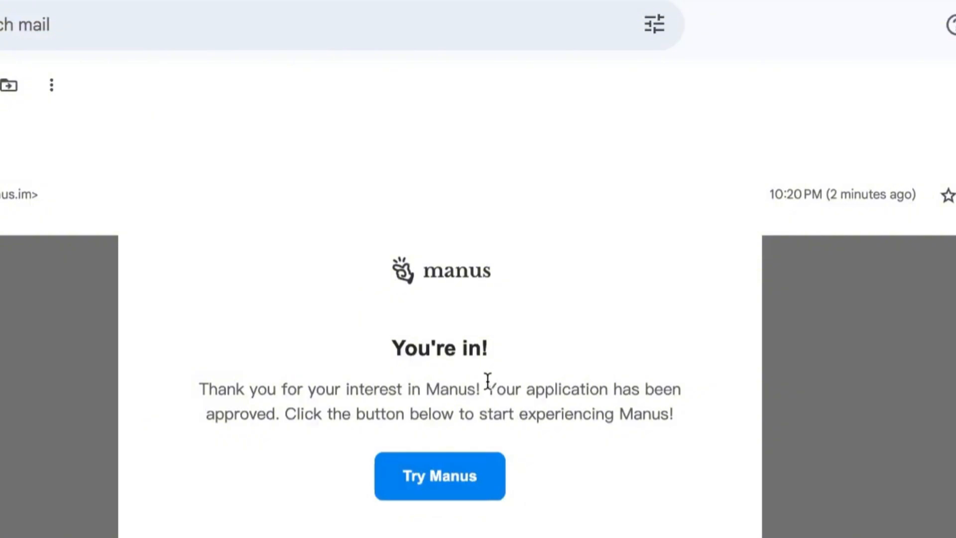
pyautogui.moveTo(98, 198)
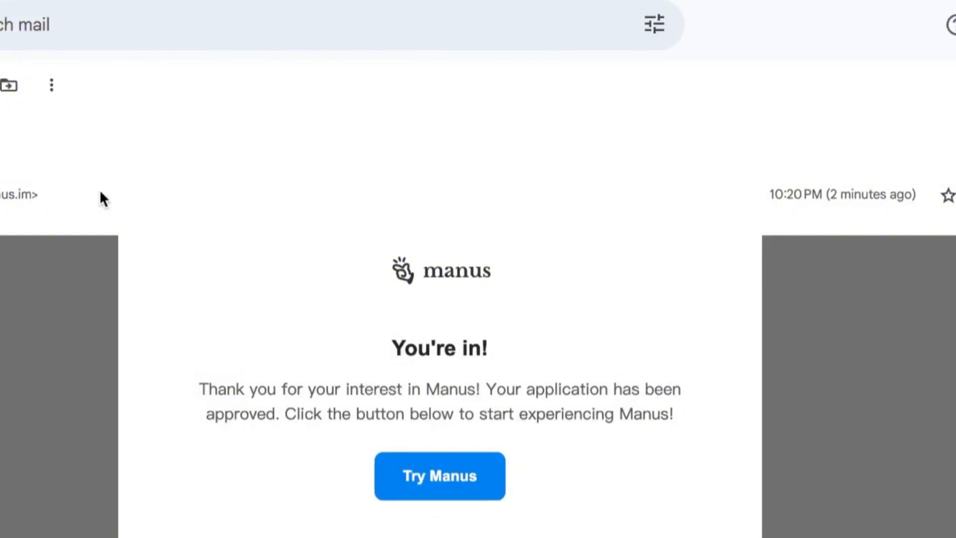